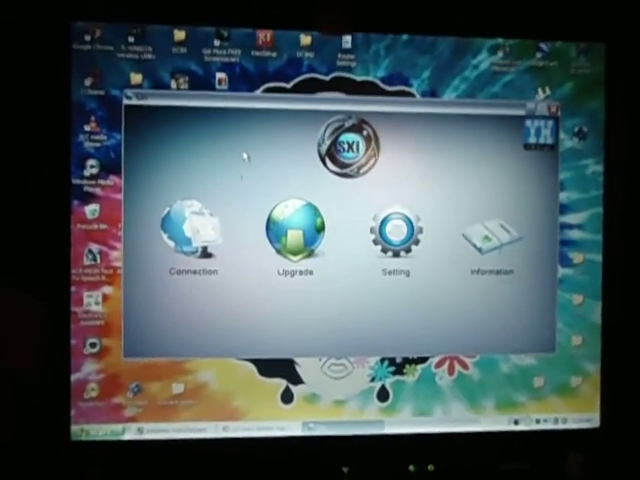
- Open the SXi utility's Connection screen and connect to the attached device
click(186, 230)
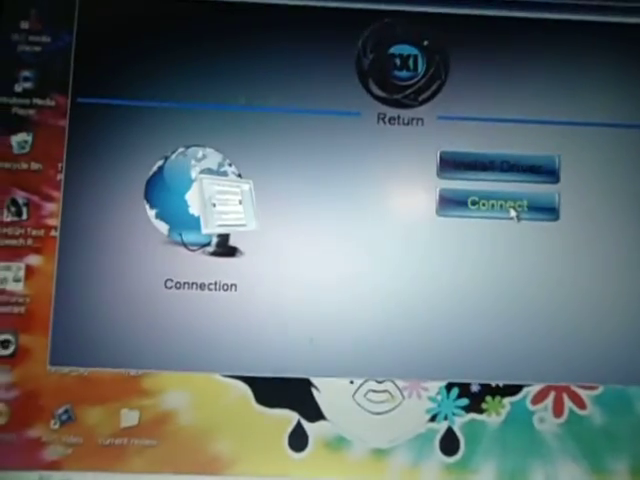
click(497, 205)
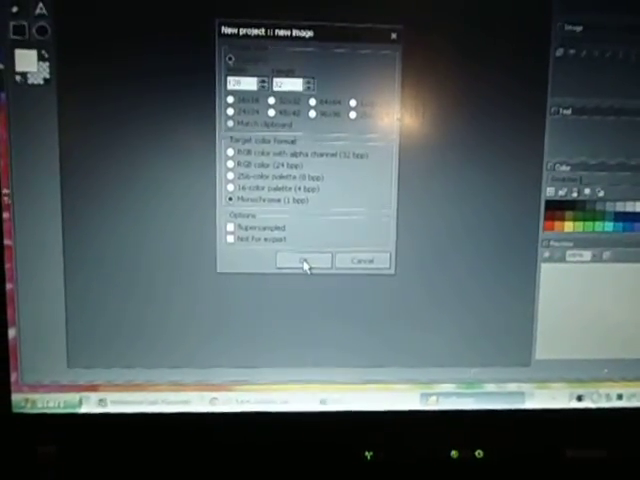
- Confirm the new image with Monochrome (1 bpp) colour format
click(302, 260)
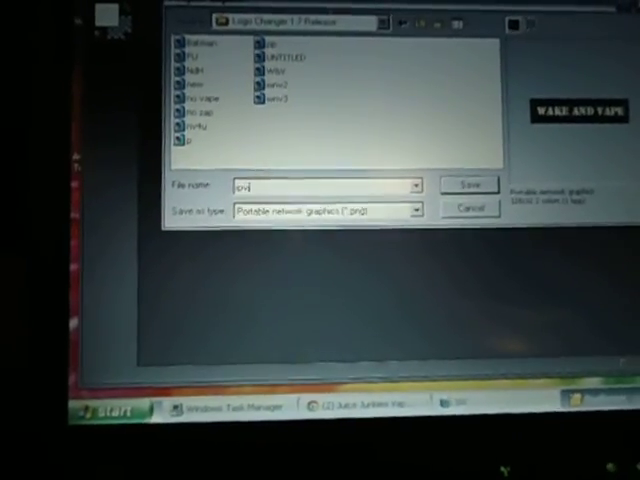
- Save the WAKE AND VAPE message image as a PNG in the Logo Changer 1.7 Release folder
click(469, 208)
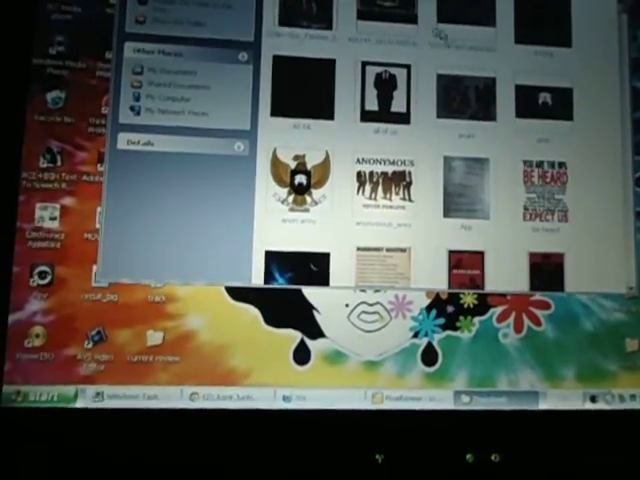
- Scroll through the Logo Changer folder's PNG message images, SIS files and SXI data files
scroll(down, 3)
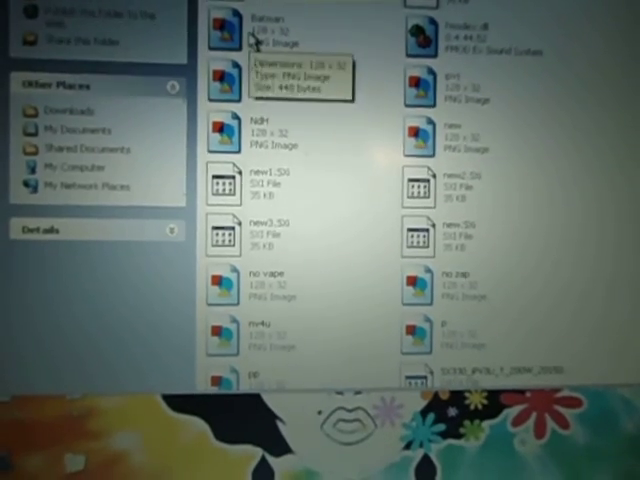
scroll(down, 3)
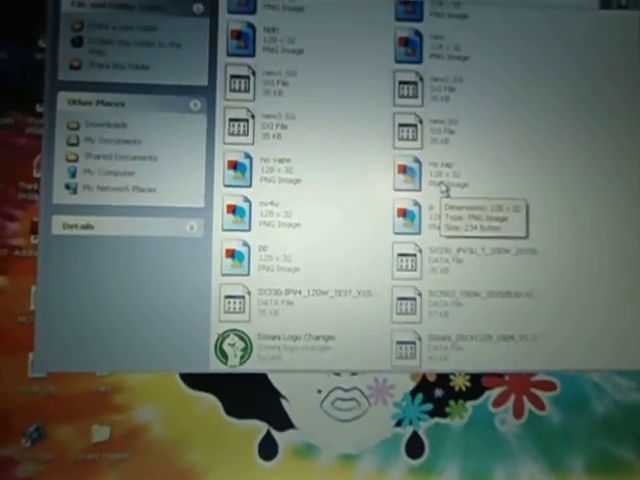
scroll(down, 3)
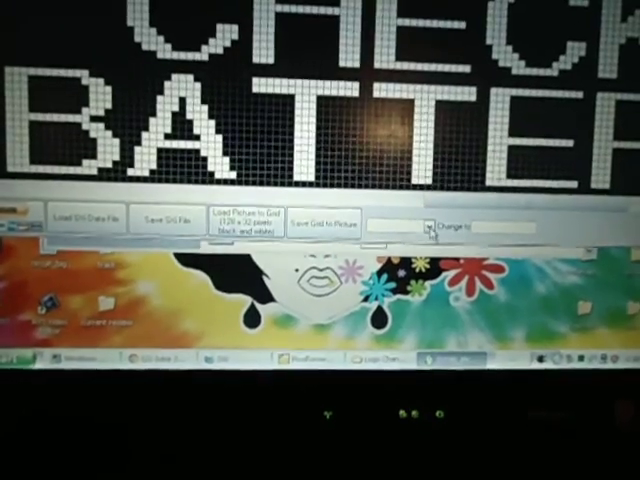
click(427, 206)
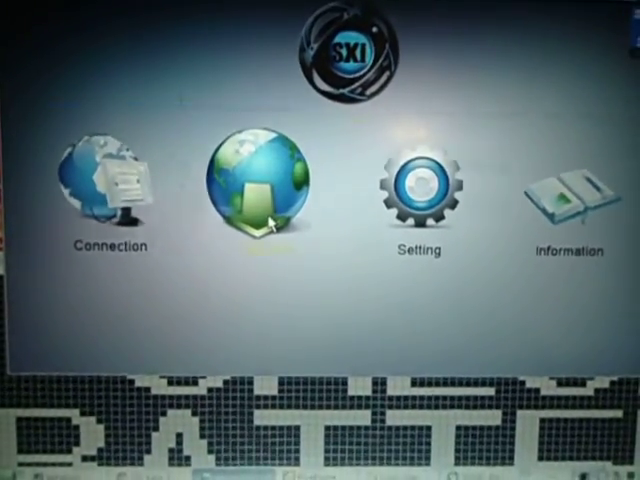
- Go to the Upgrade page and choose the custom SXI data file to load
click(252, 185)
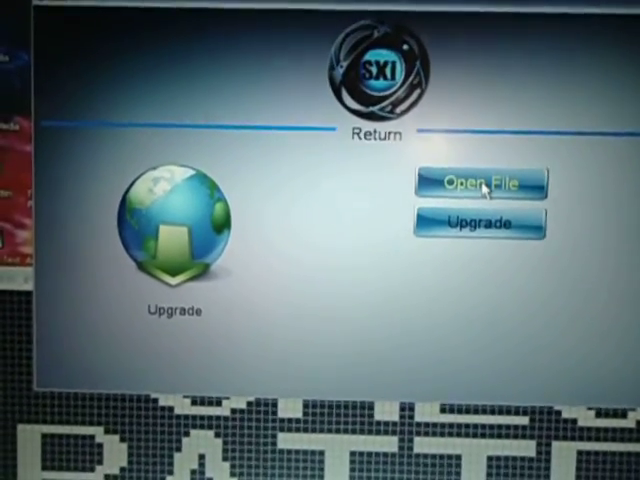
click(481, 182)
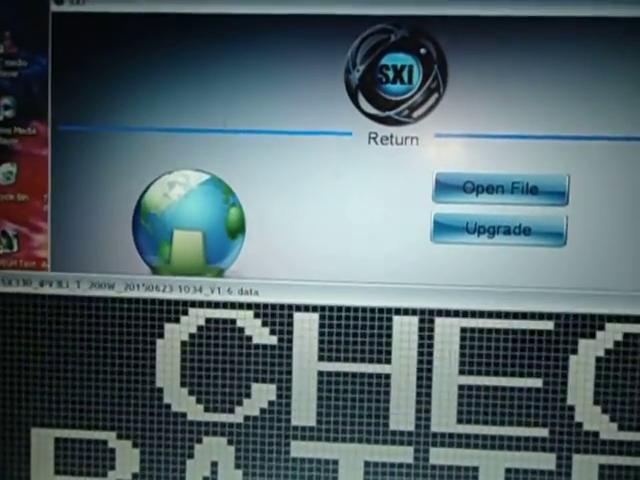